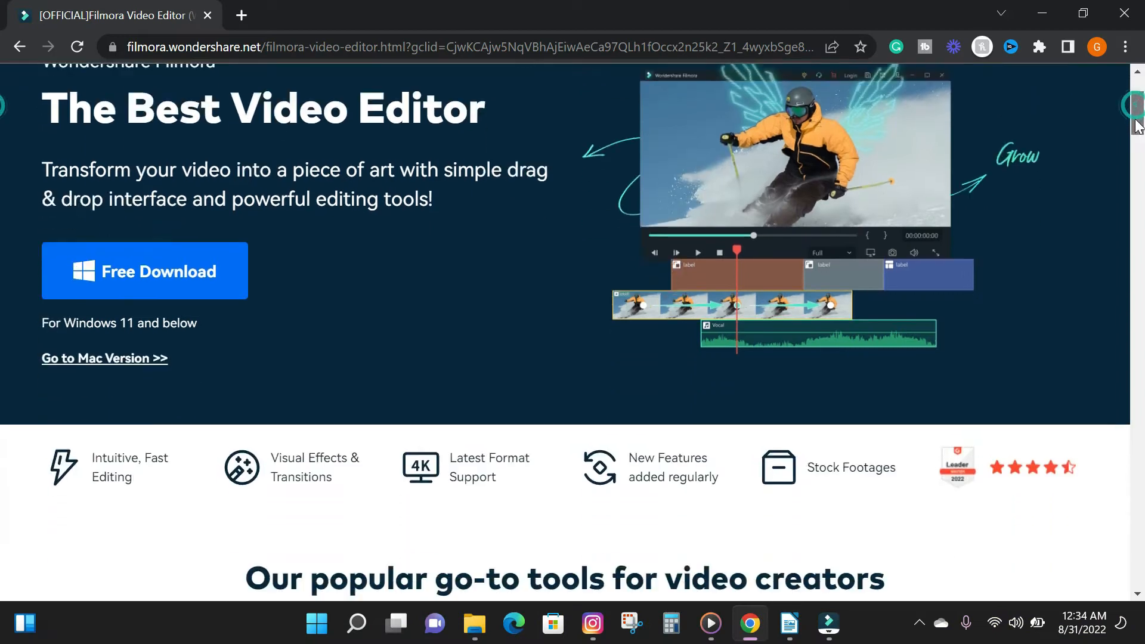
# Place two copies of the studio stock clip on video track 1, separated by a gap.
pyautogui.scroll(-3)
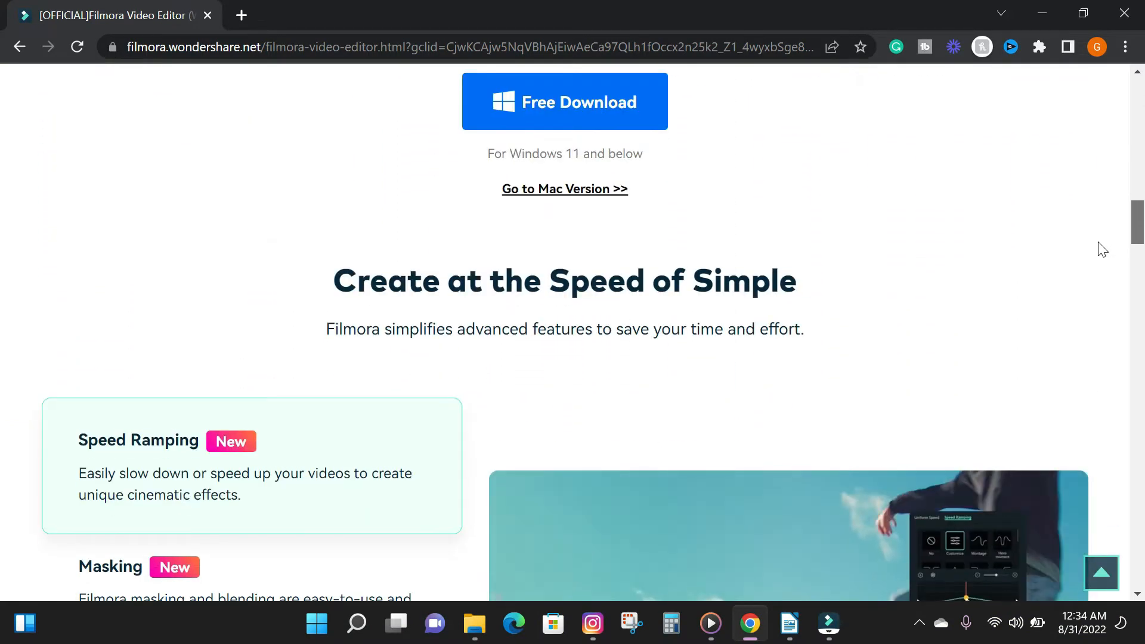
pyautogui.scroll(-3)
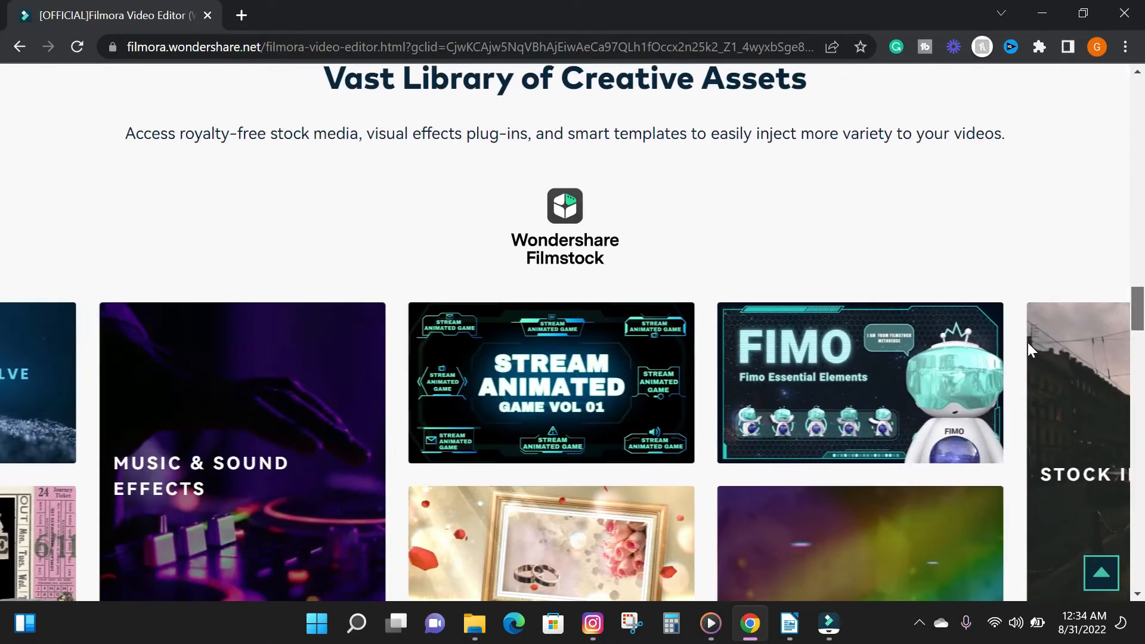
pyautogui.scroll(3)
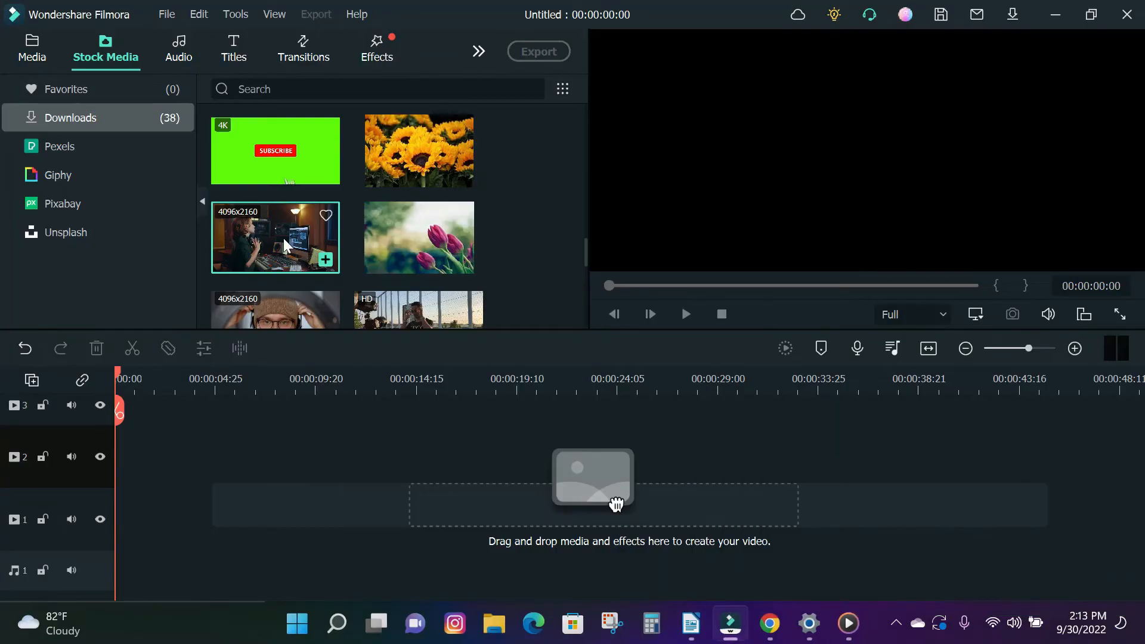
pyautogui.moveTo(274, 237); pyautogui.dragTo(277, 519)
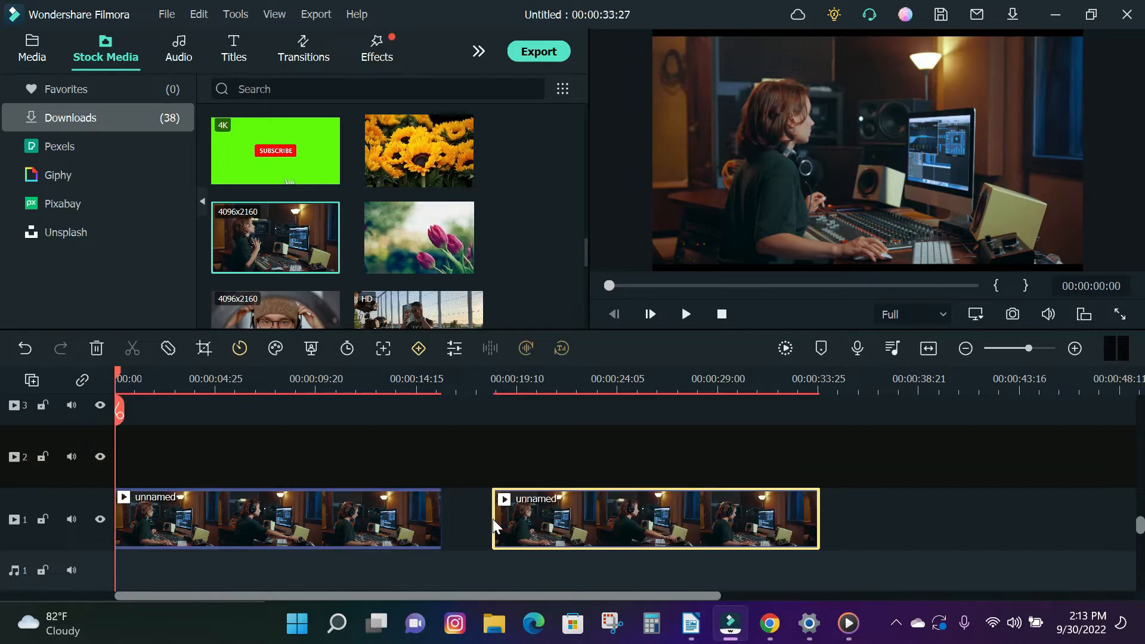
pyautogui.moveTo(256, 414)
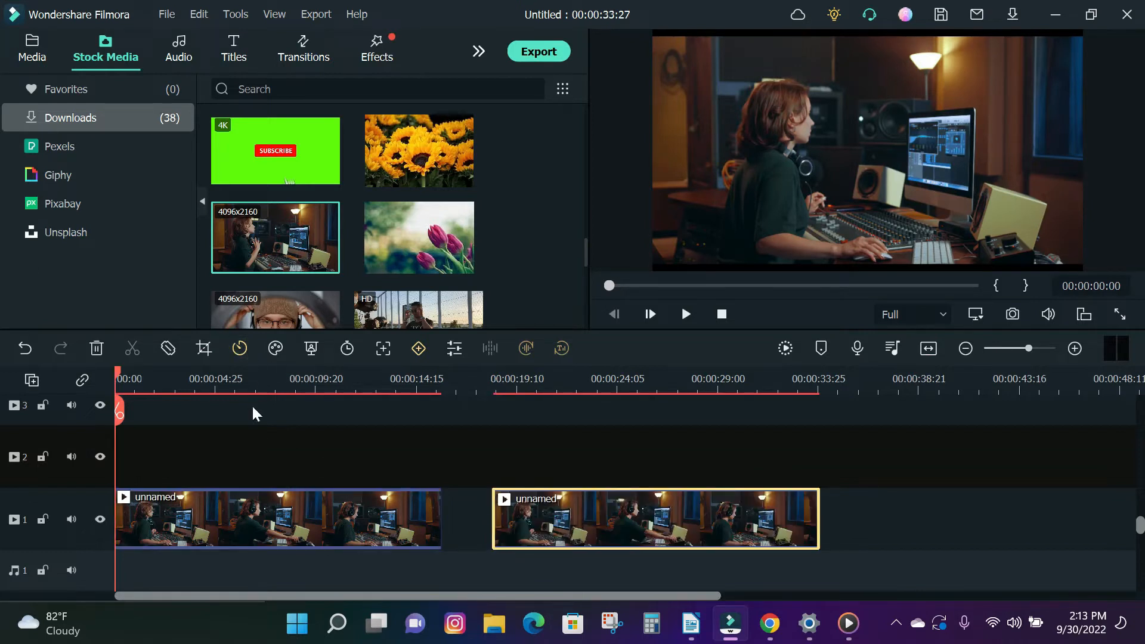
pyautogui.click(684, 314)
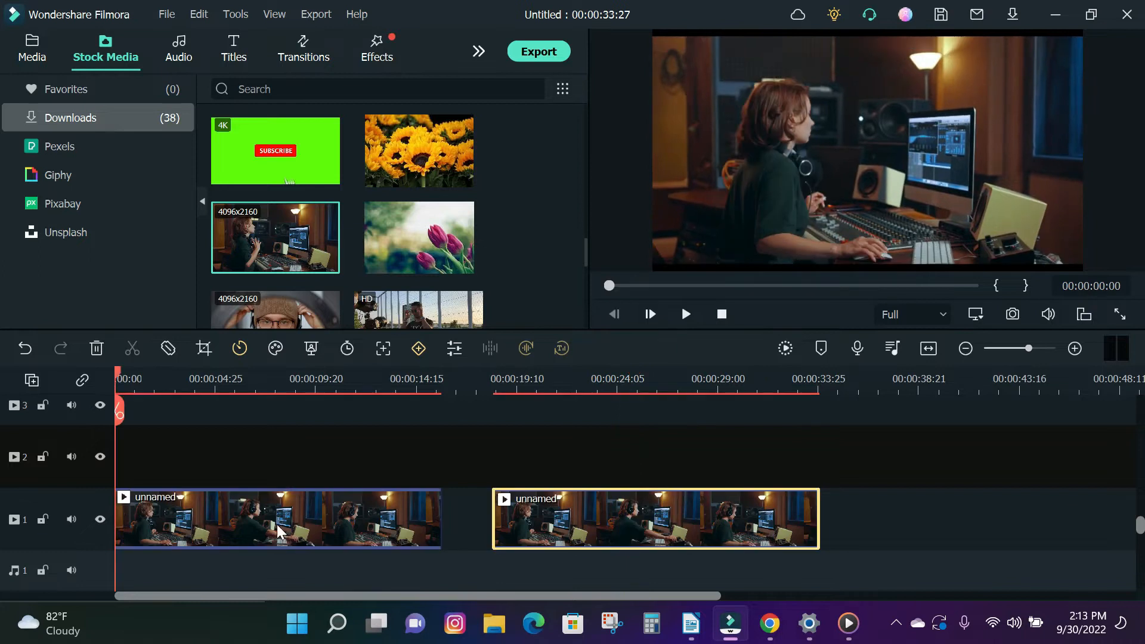
# Turn on Stabilization in the first studio clip's video settings.
pyautogui.click(277, 518)
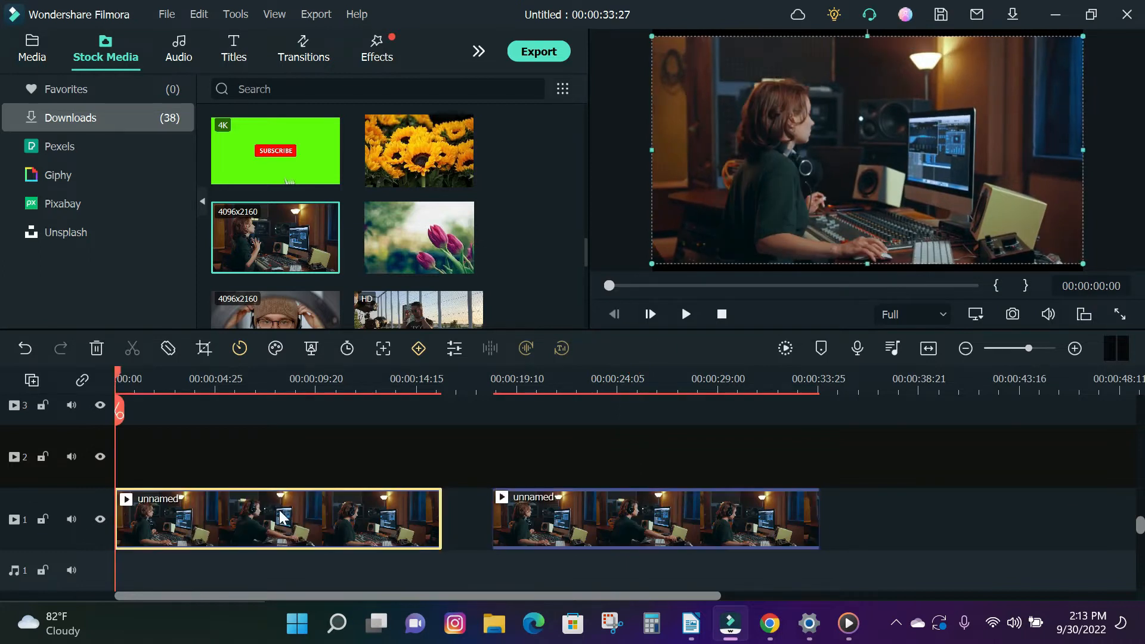
pyautogui.doubleClick(278, 519)
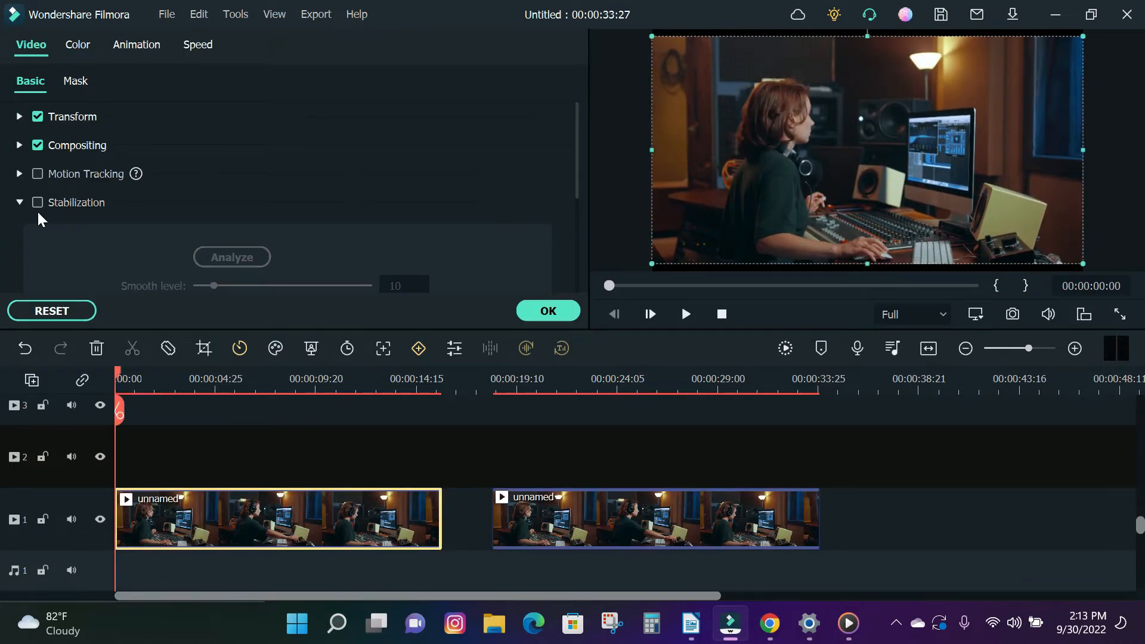
pyautogui.click(37, 202)
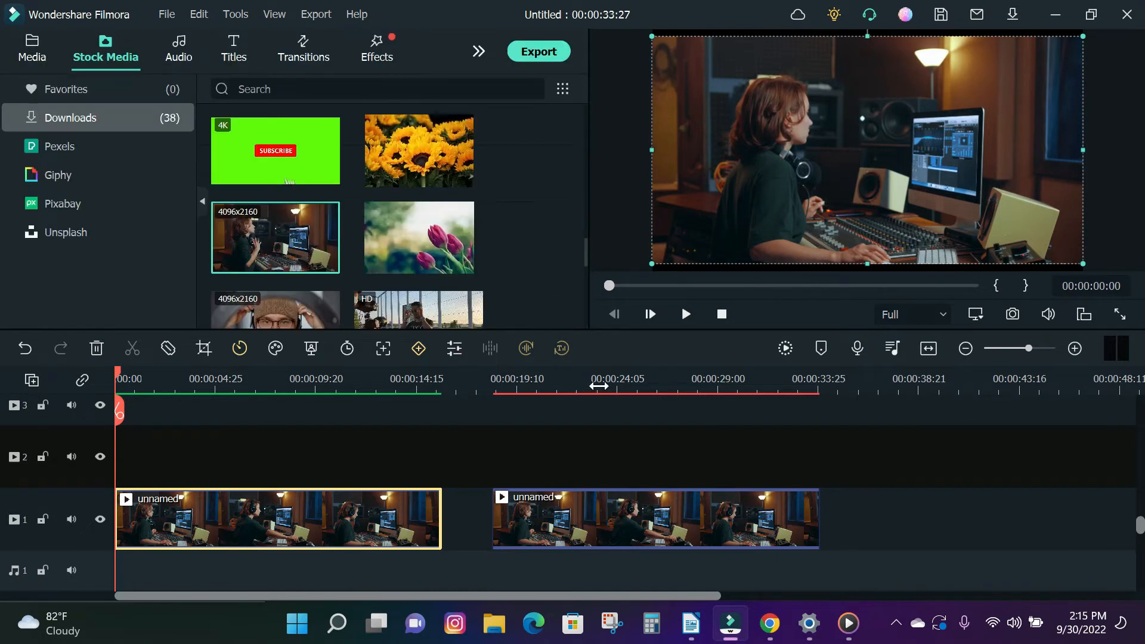
# Render a preview of both clips, then play the stabilized footage from 00:00.
pyautogui.click(786, 348)
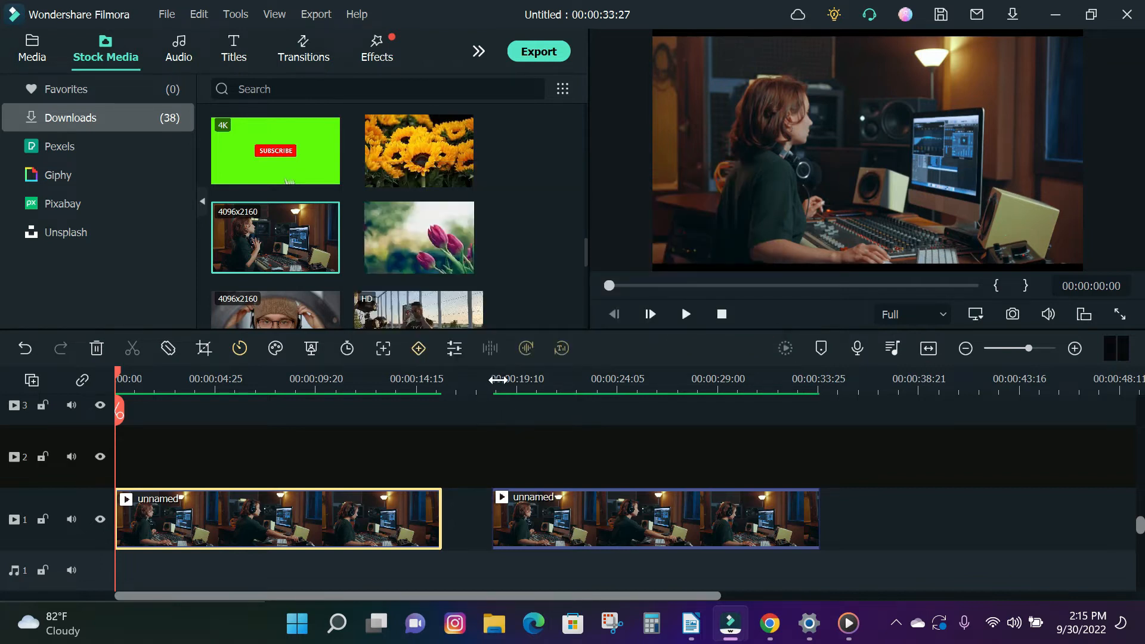
pyautogui.click(684, 315)
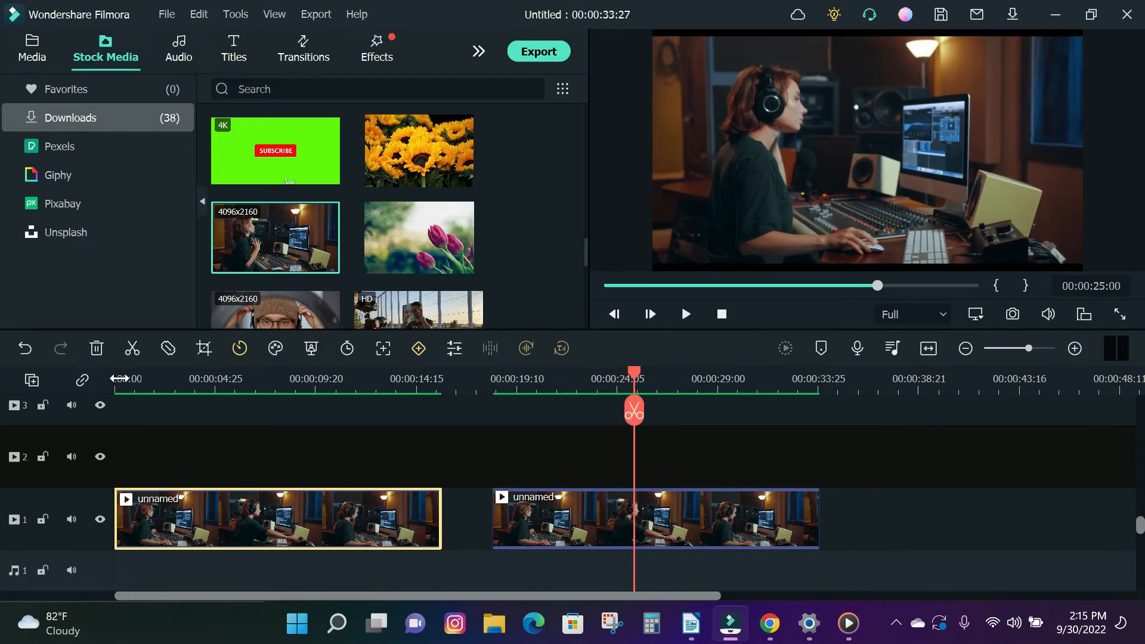
pyautogui.click(684, 314)
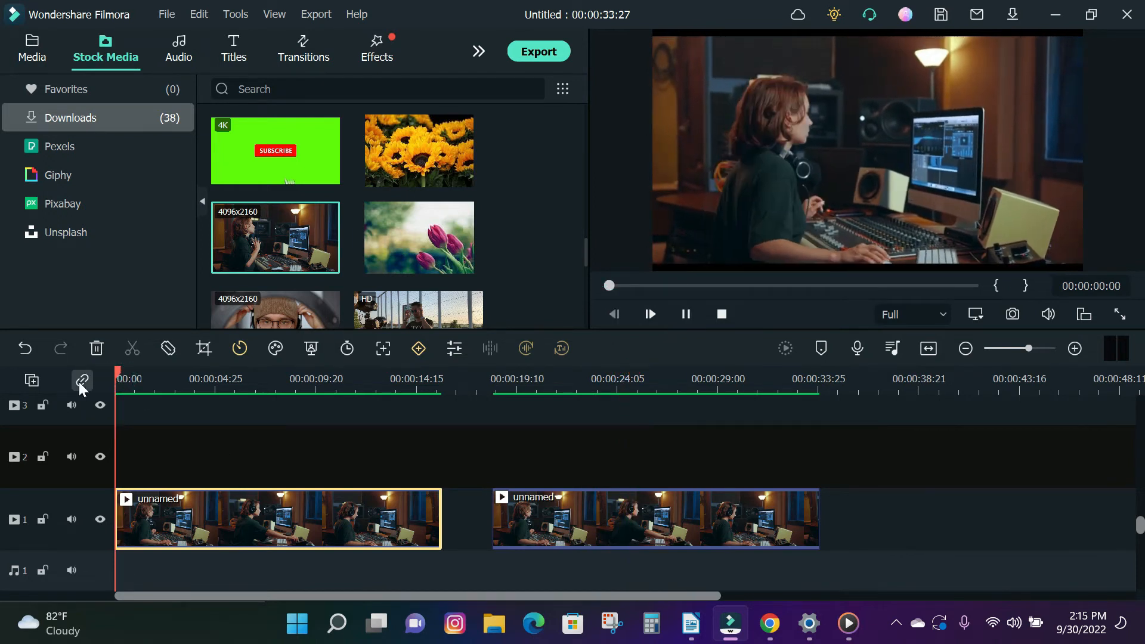